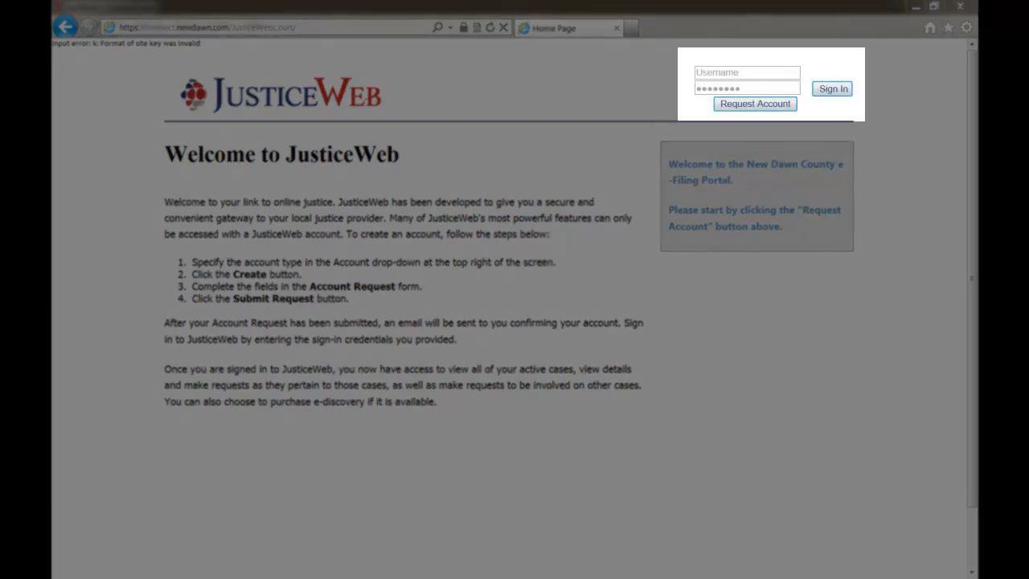
Look at the new-account request form, cancel back to home, and sign in to the e-filing portal
click(754, 103)
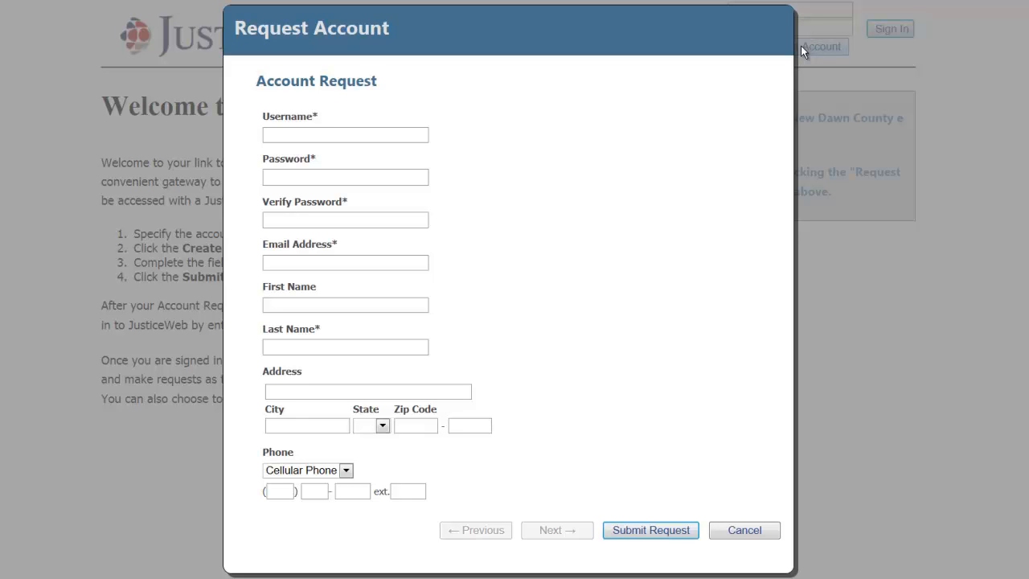
click(344, 135)
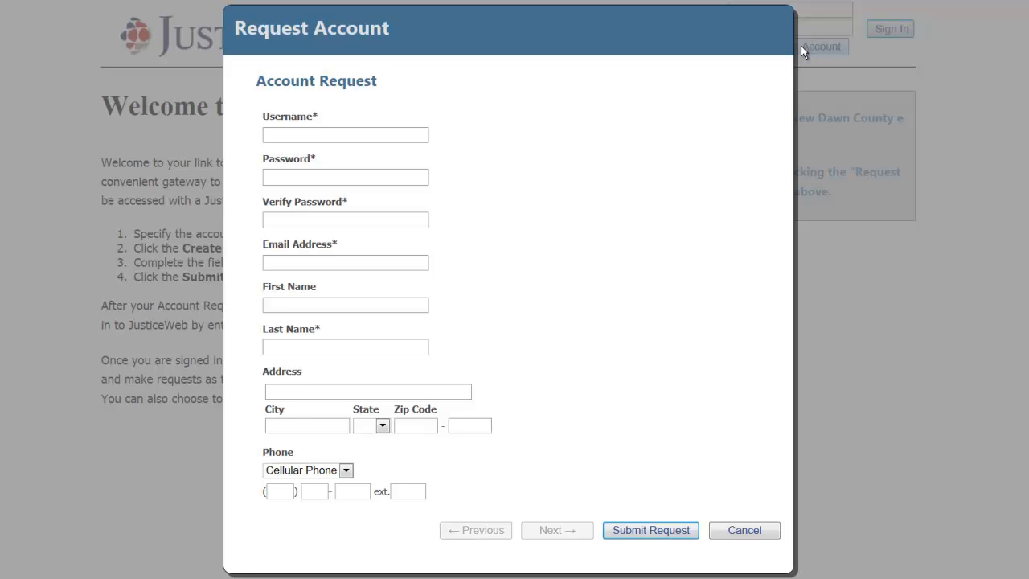
click(345, 135)
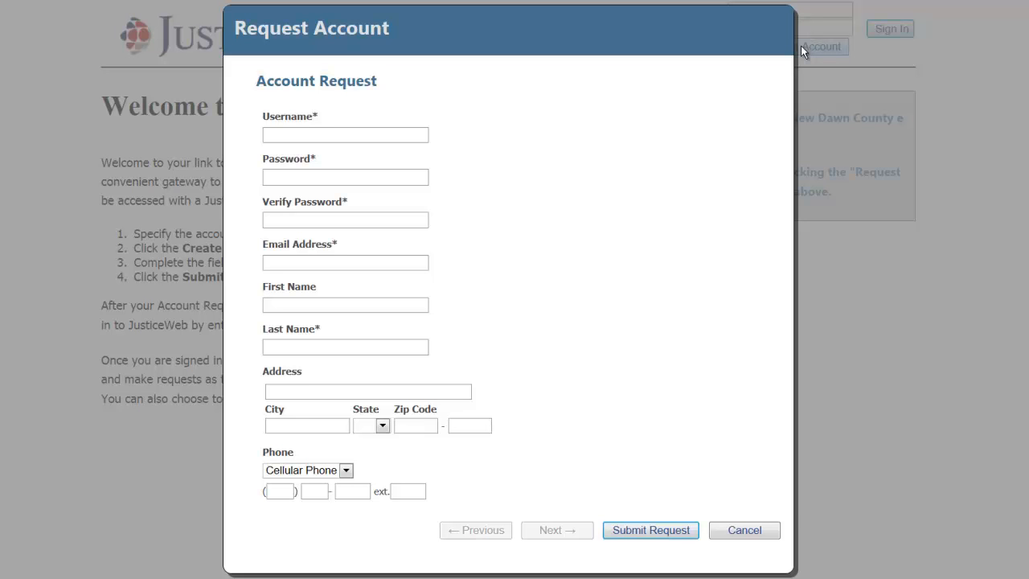
click(743, 530)
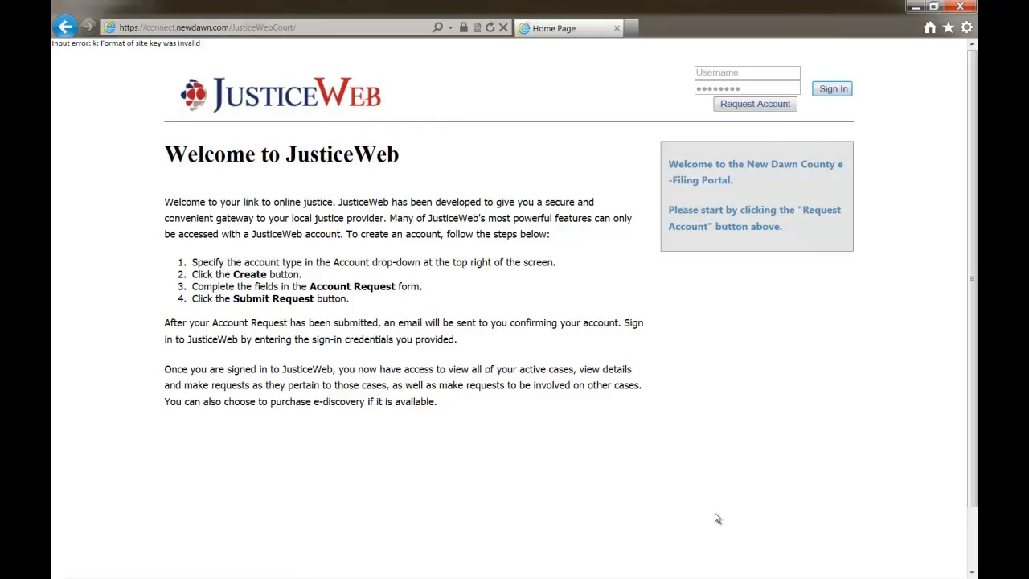
click(833, 89)
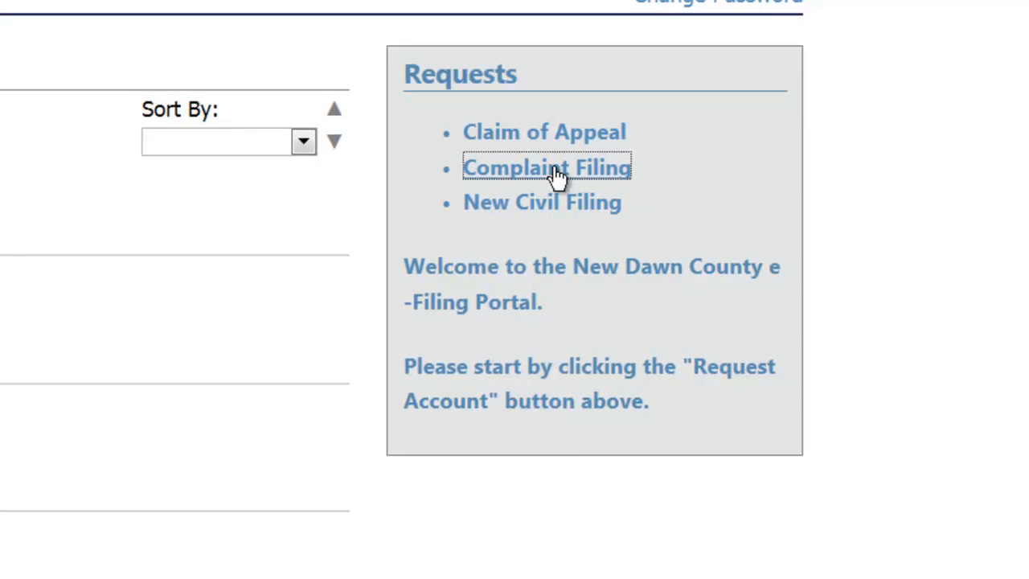
Start a Complaint Filing request, keep the prefilled attorney details, and continue to plaintiff information
click(547, 166)
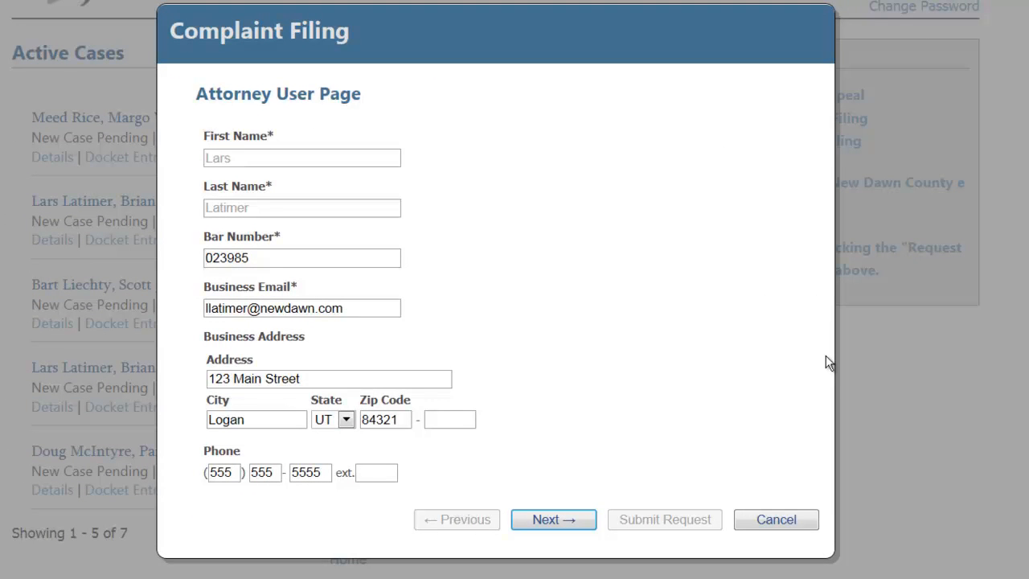
click(302, 257)
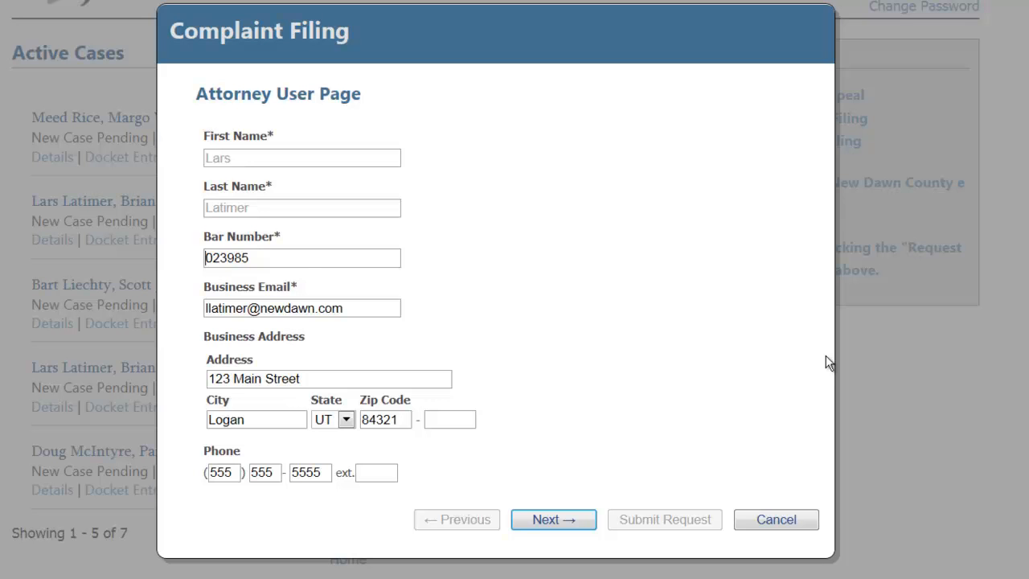
click(553, 518)
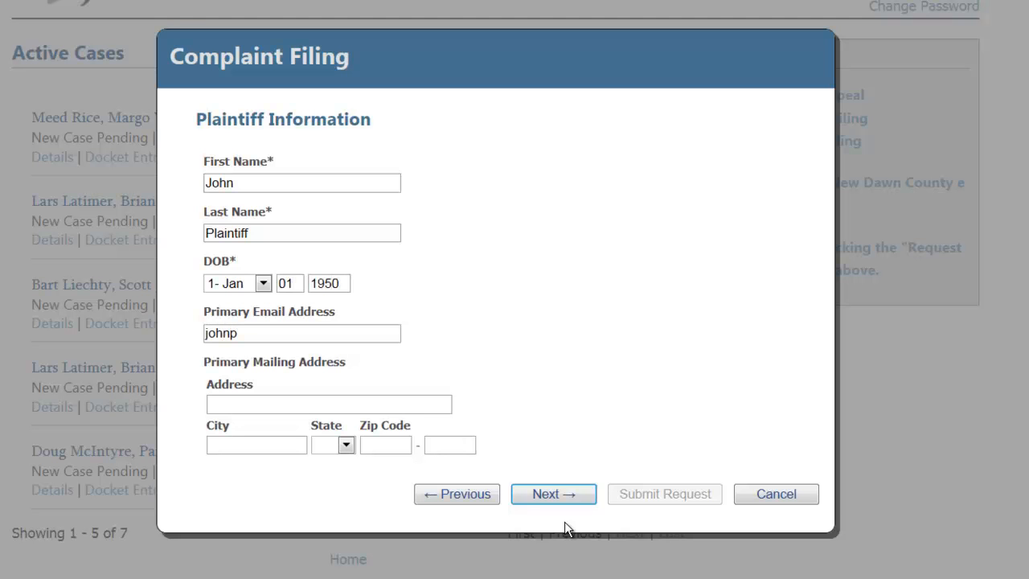
Finish the plaintiff's address as 123 Mapl... and continue to the defendant page
text(123 Mapl)
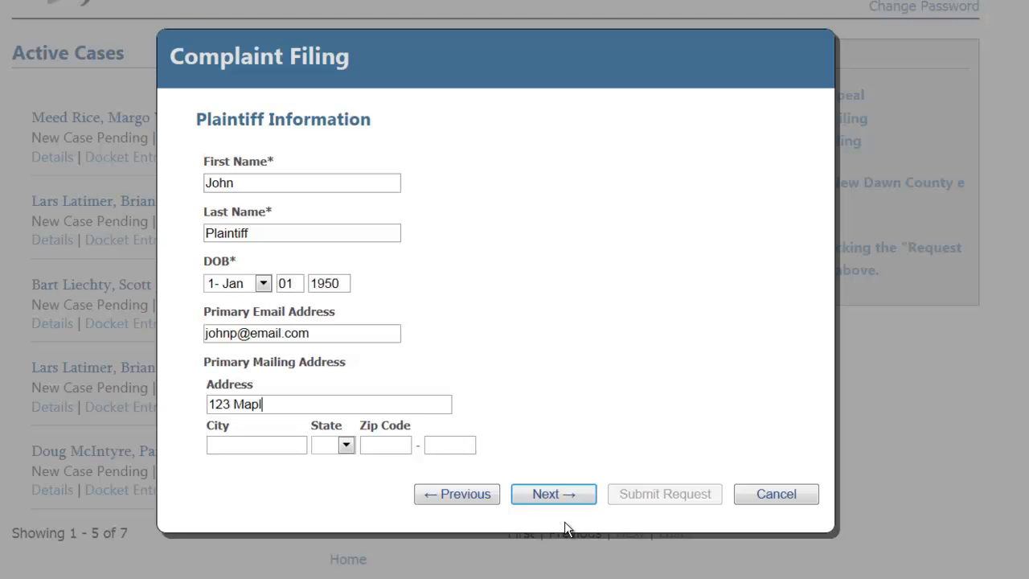
click(553, 494)
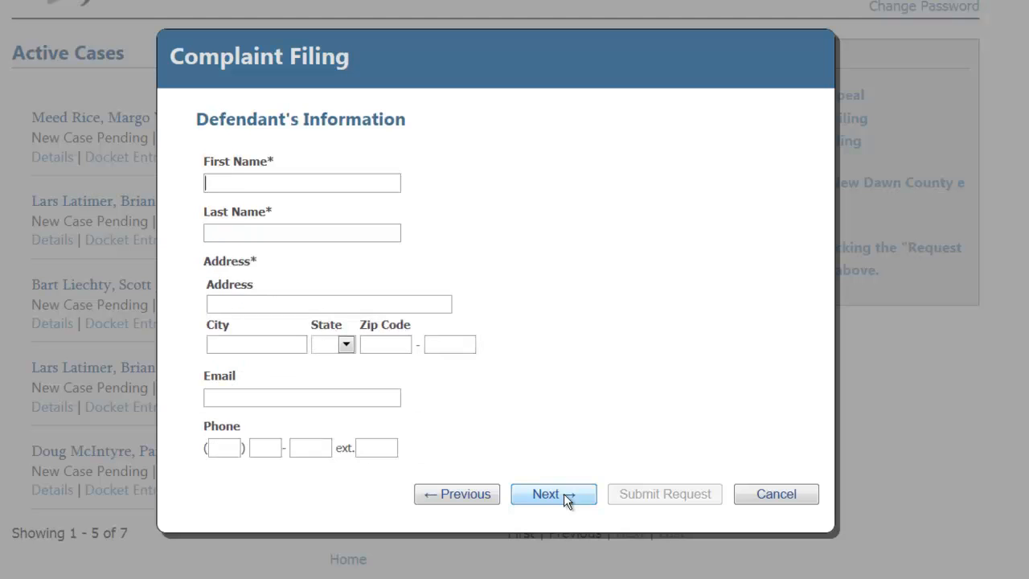
Enter defendant John with address 123 Aspen and continue to the allegations step
text(John)
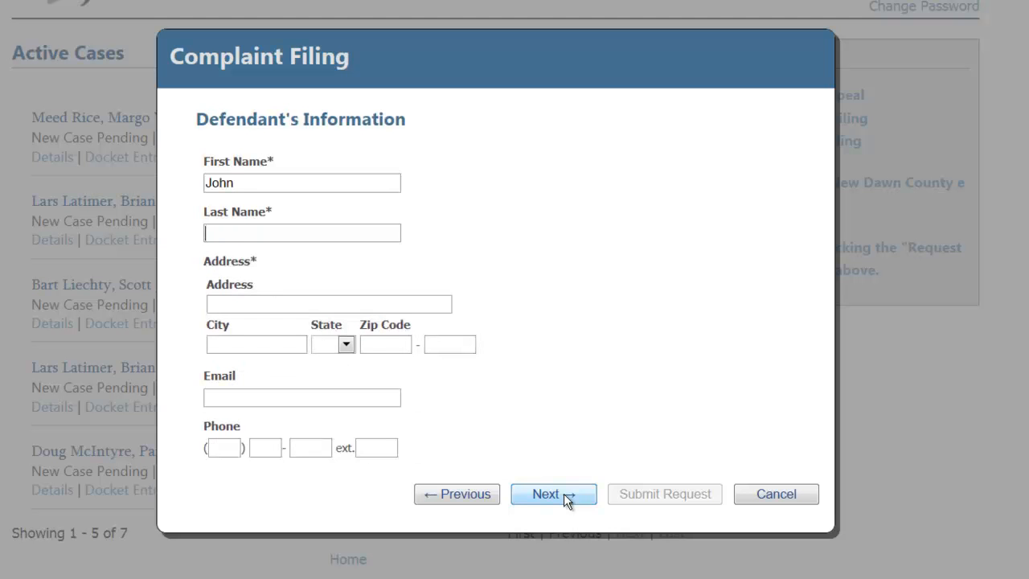
text(123 Aspen Way)
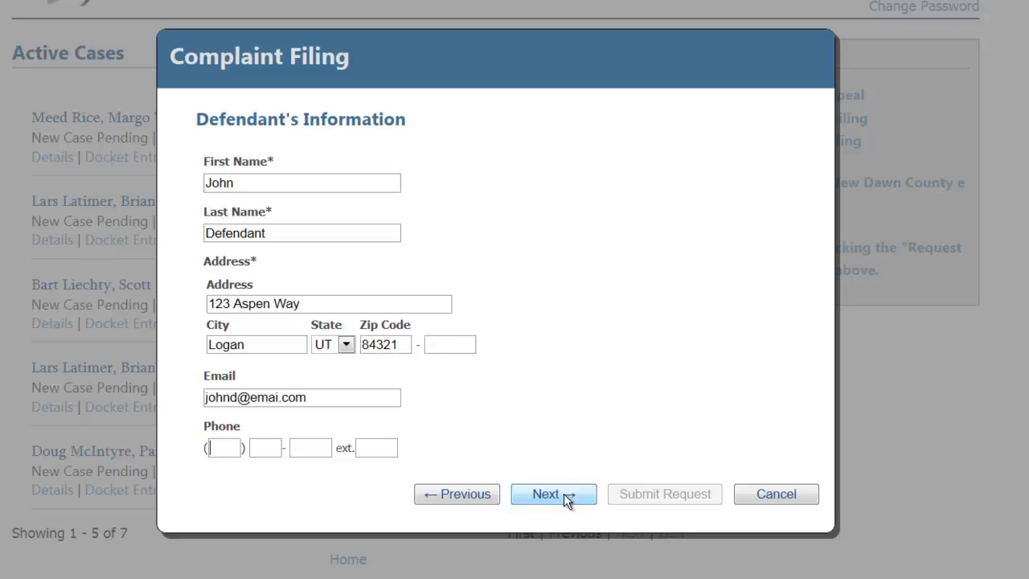
click(553, 494)
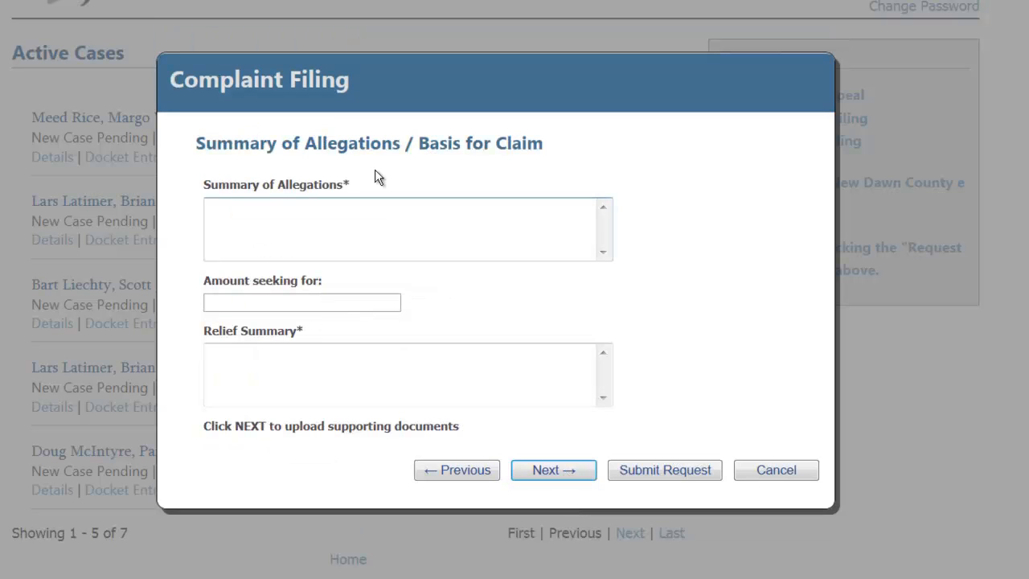
Describe John crashing into the car and the hospital visit, and request payment for all medical bills
text(John crashed into my car causing damage and sendingm)
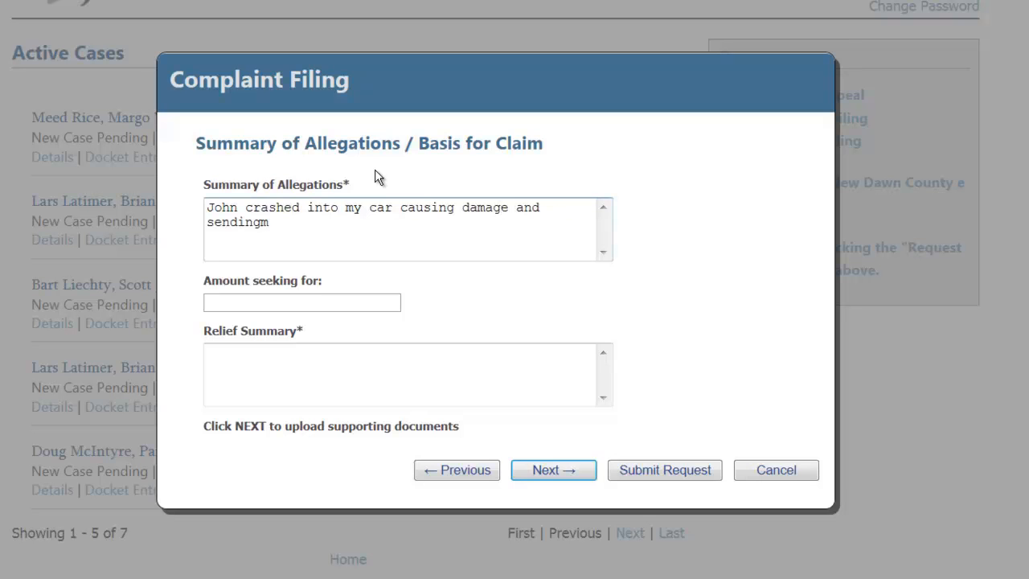
text(e to the hospital.)
text(7000)
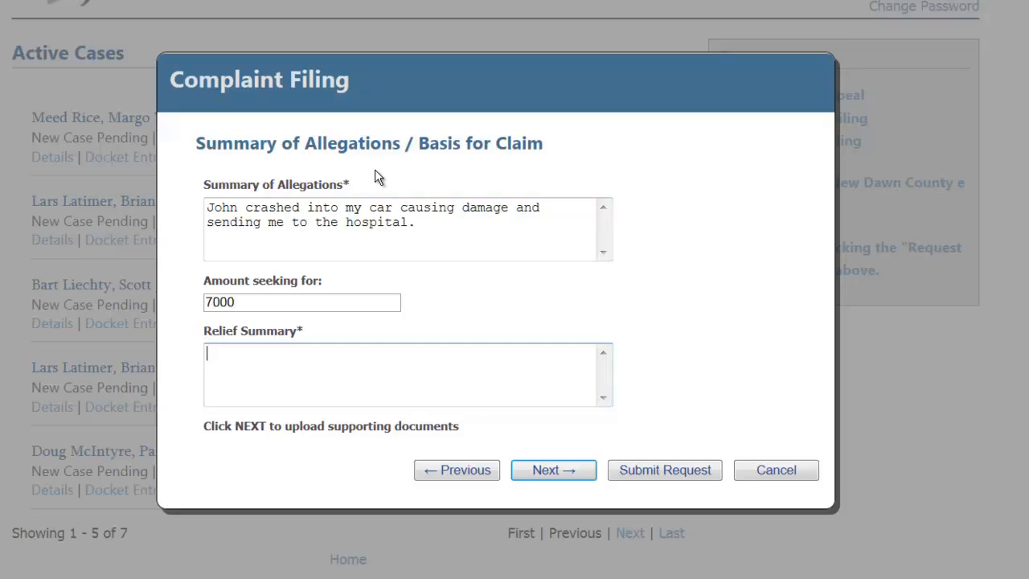
text(I would like payment fo)
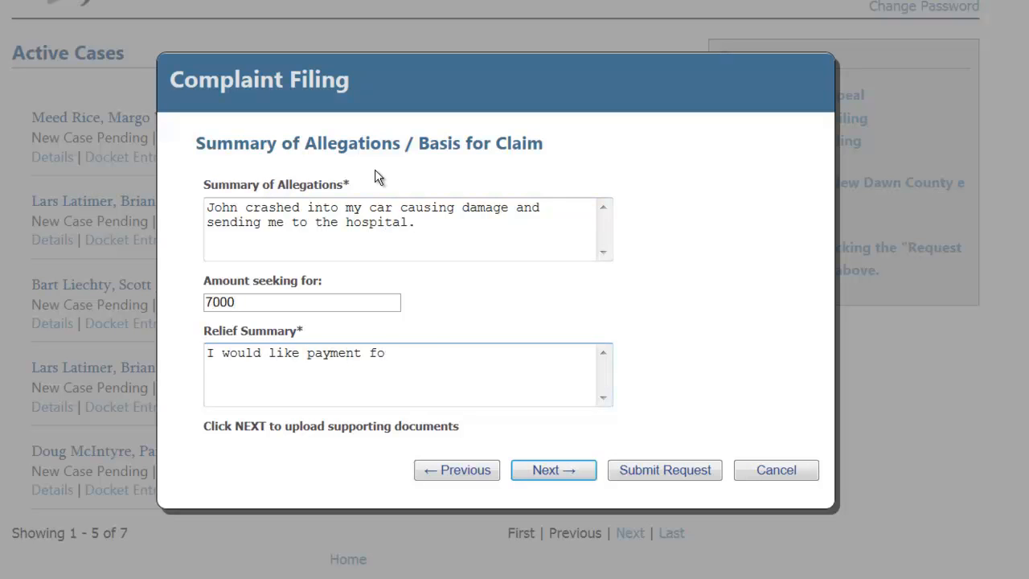
text(r all medical bills and)
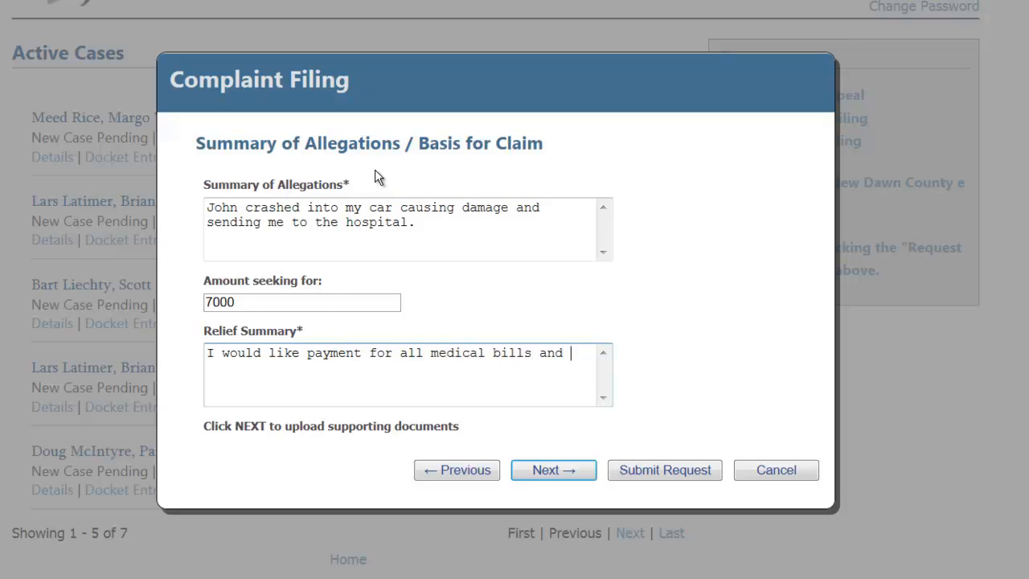
click(553, 469)
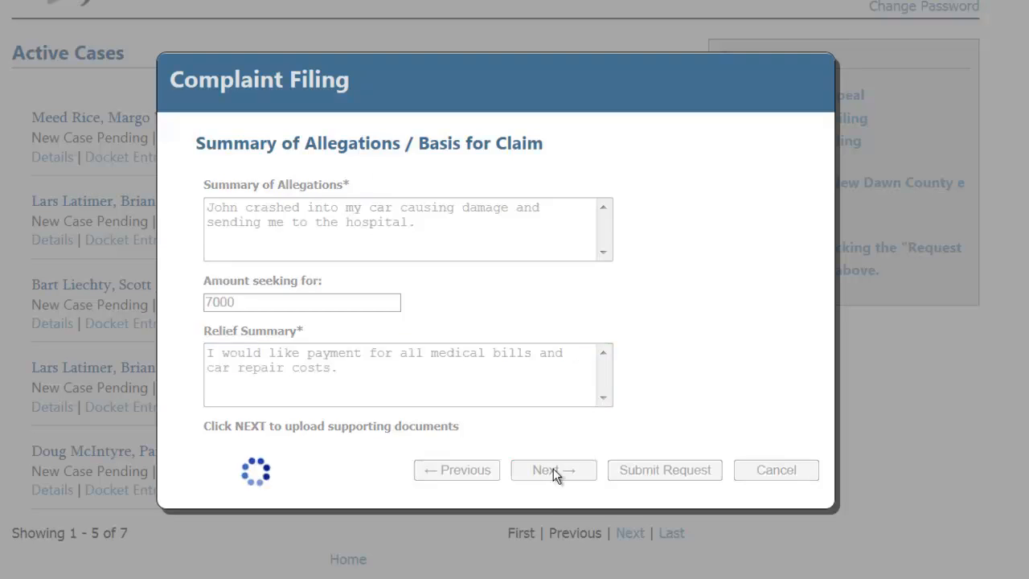
click(553, 470)
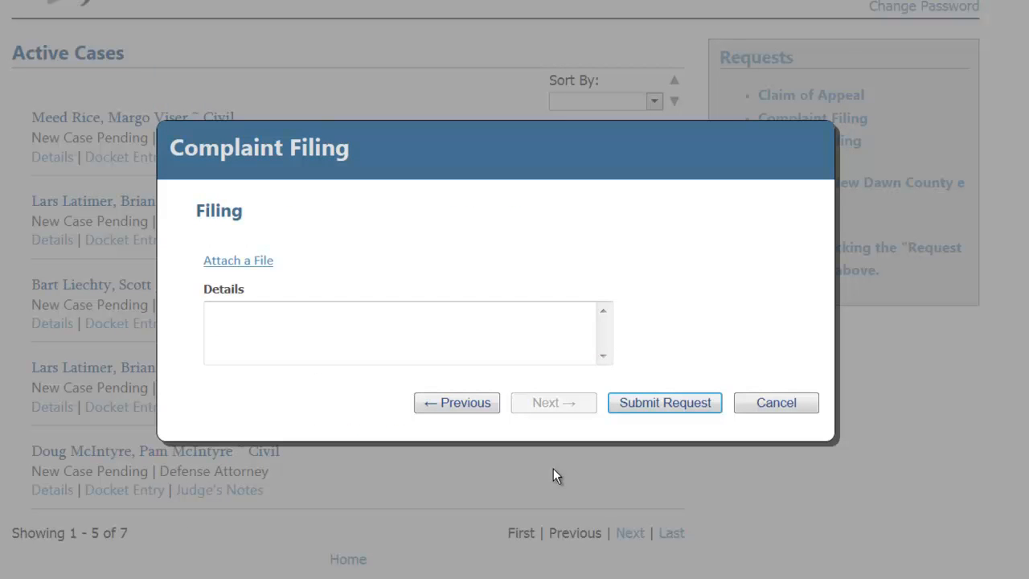
mouse_move(534, 466)
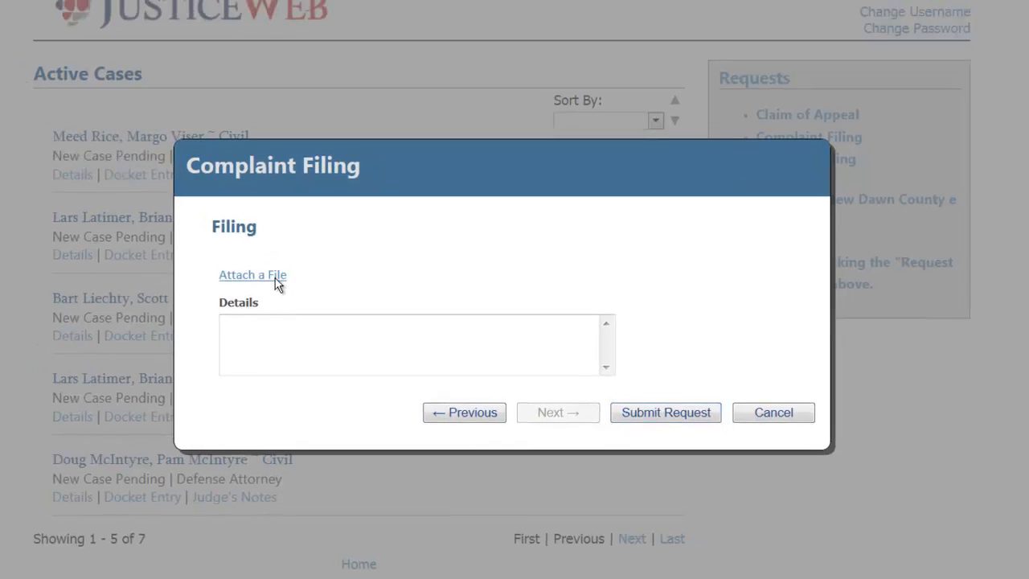
Attach Supporting Document.docx, note 'Supporting document is attached.', and submit the request
click(252, 274)
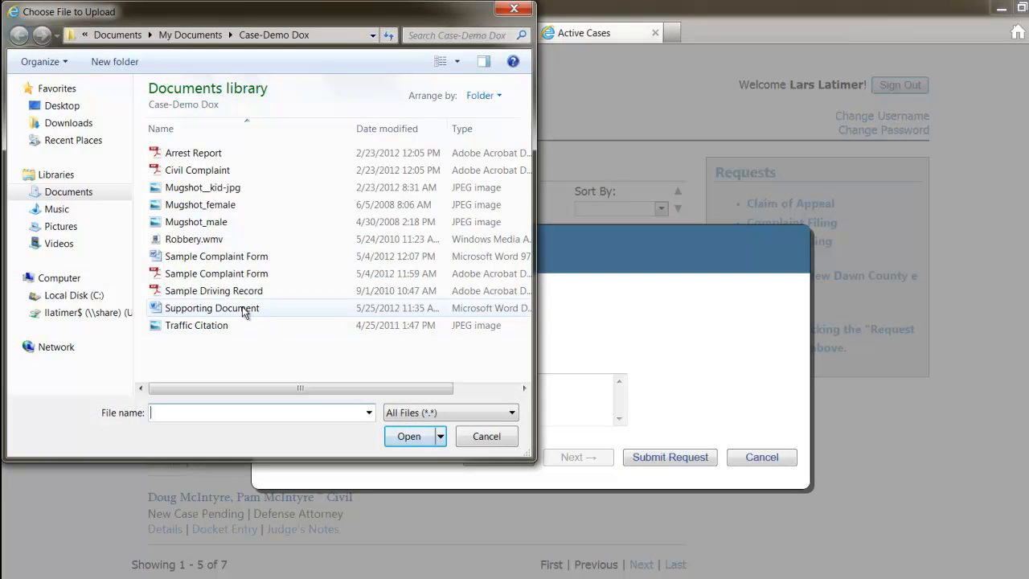
click(409, 436)
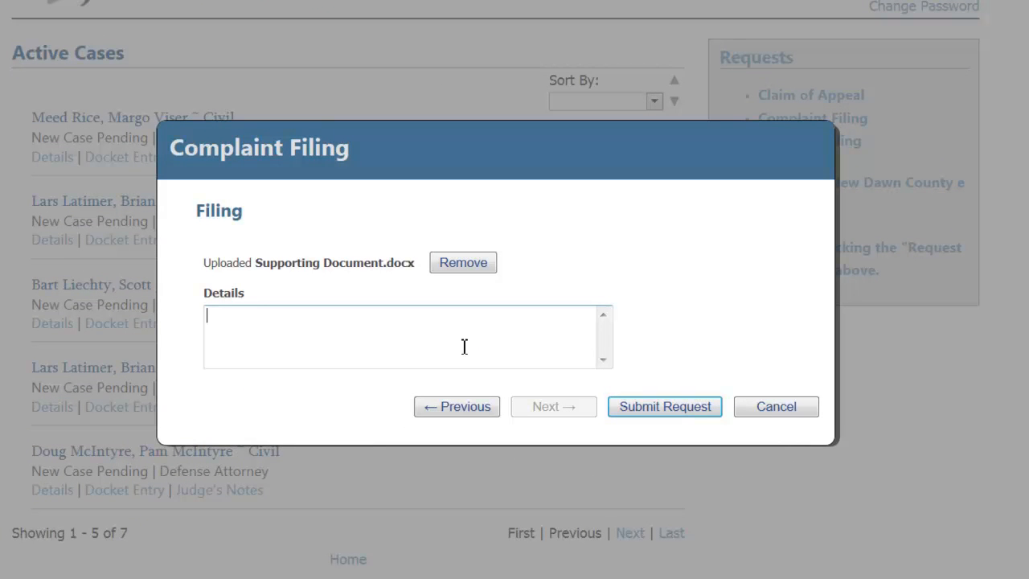
text(Supporting document)
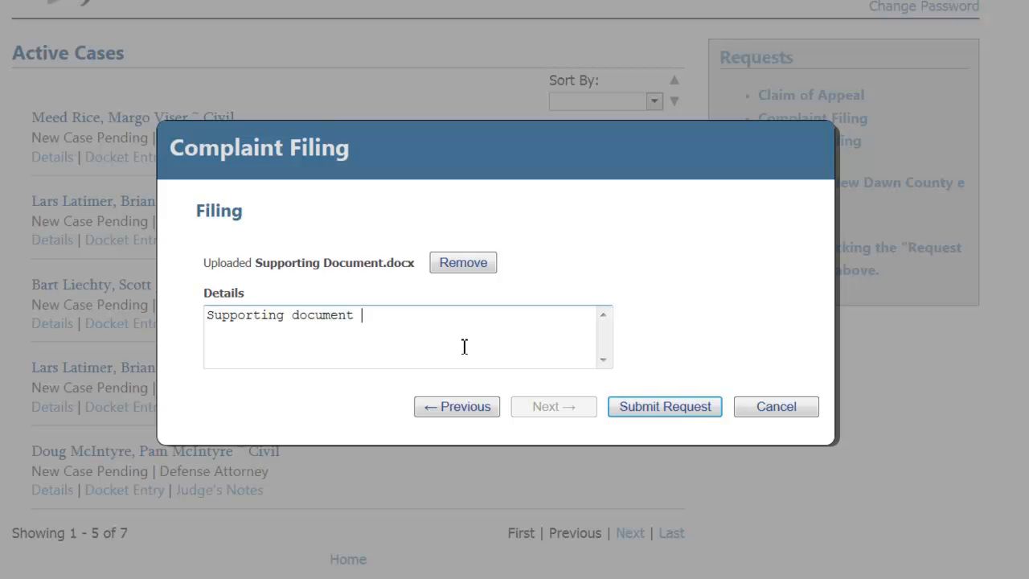
text(is attached)
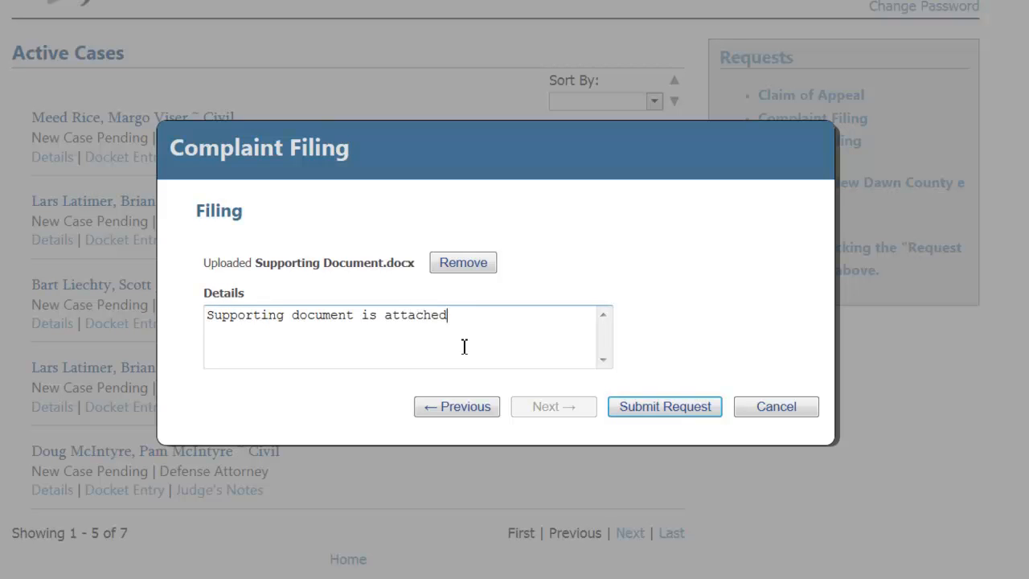
text(.)
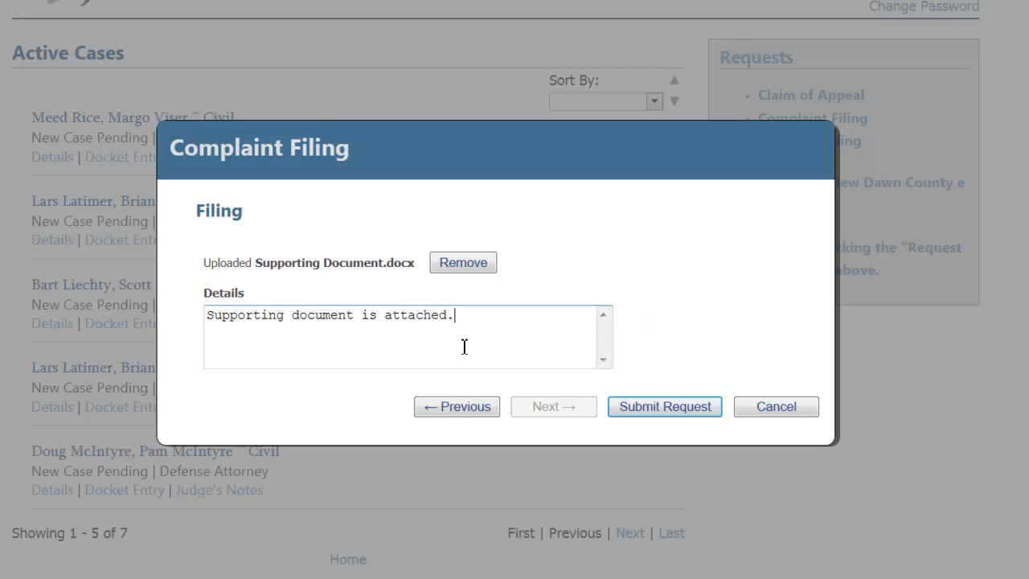
click(665, 406)
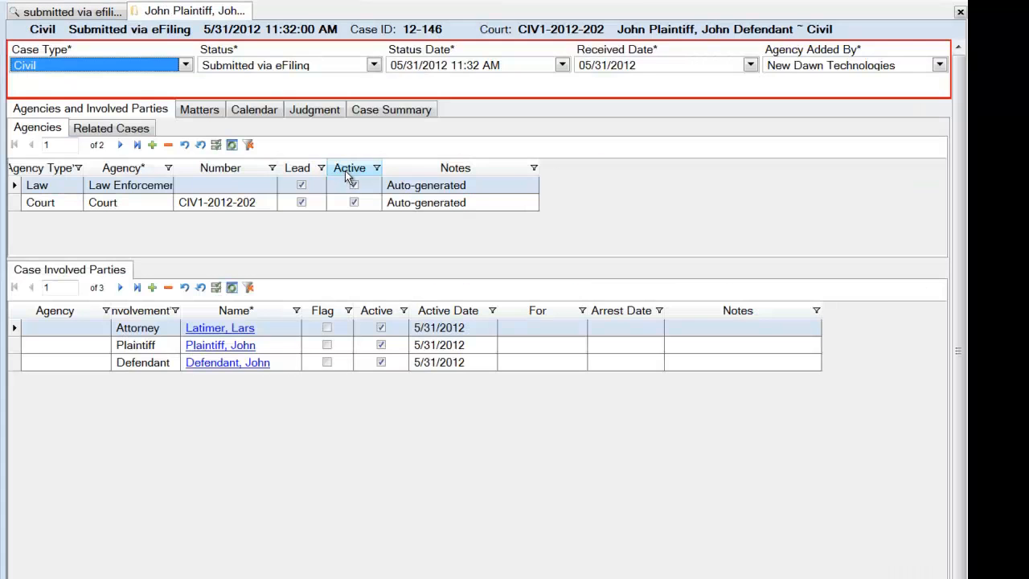
Review case CIV1-2012-202's summary and set its status to New Case Pending
click(254, 110)
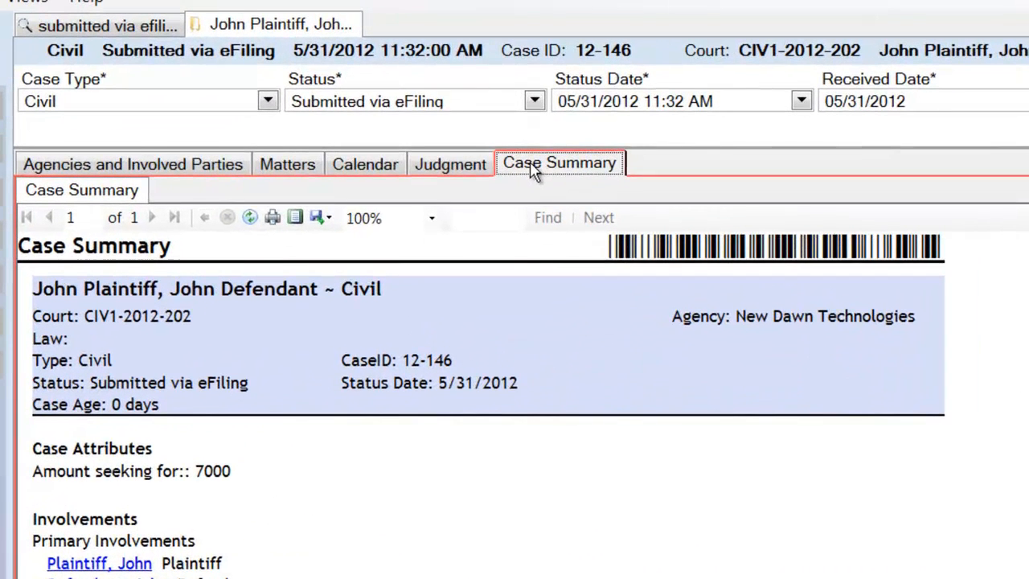
click(534, 100)
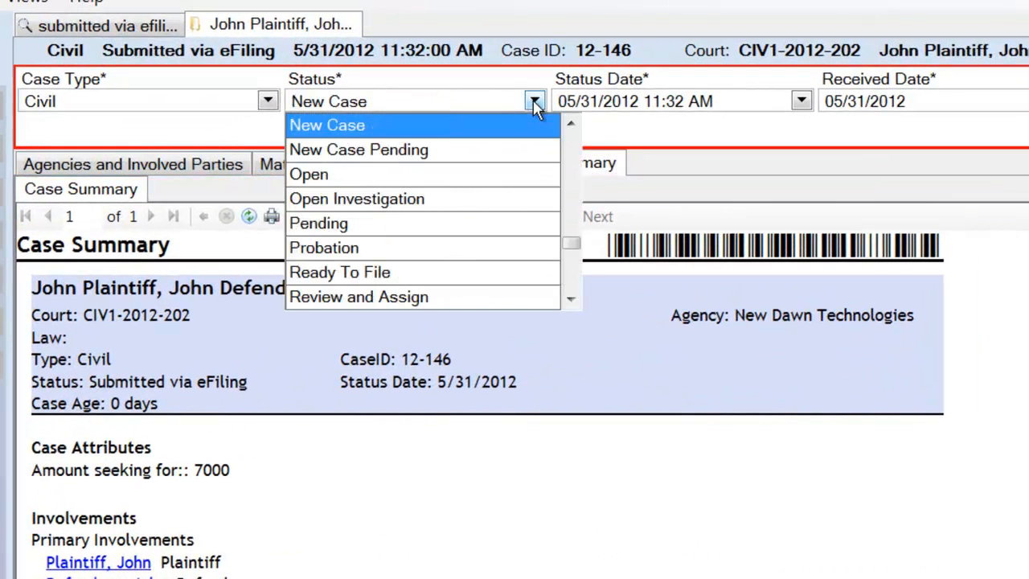
click(359, 149)
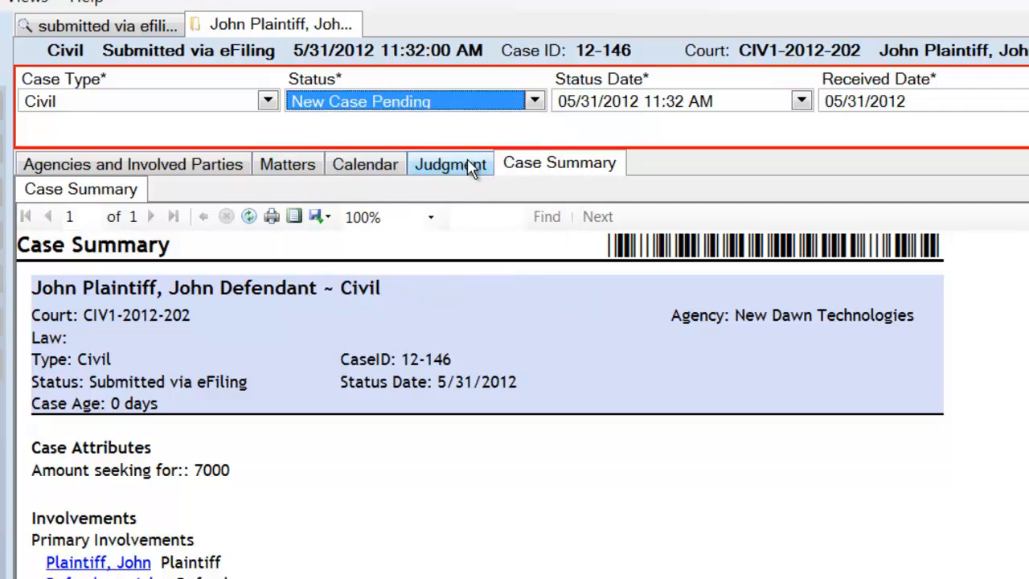